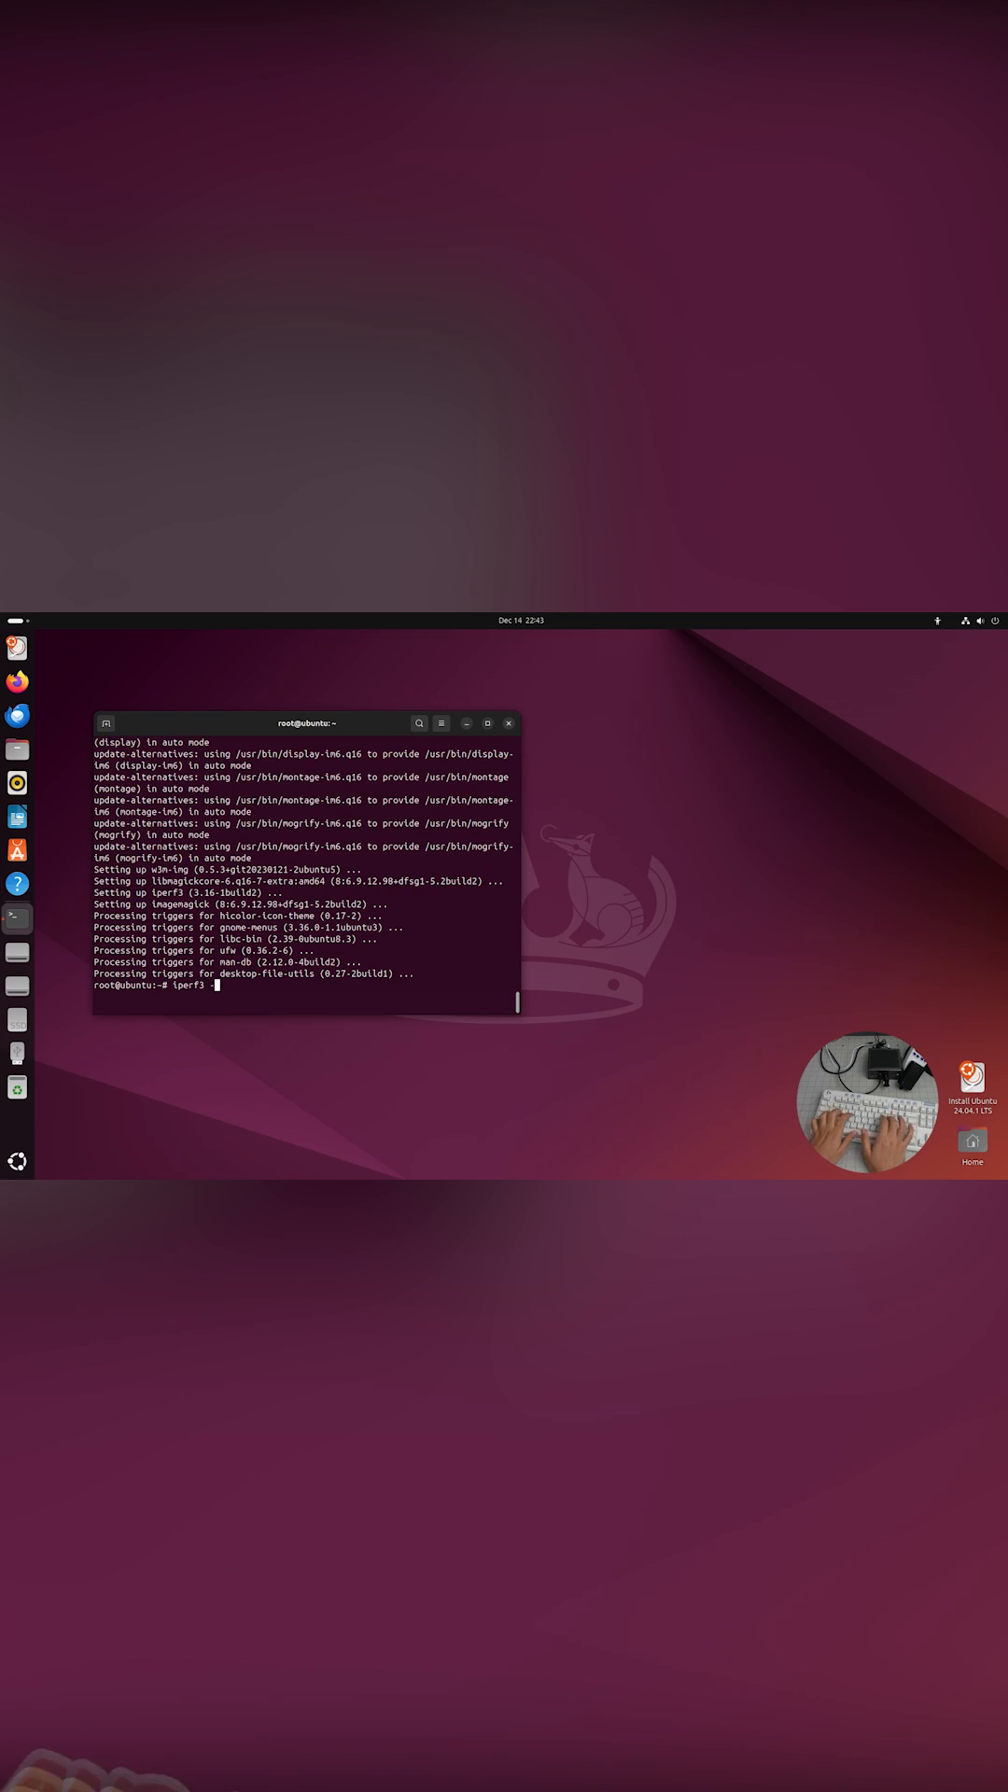
# - Run the iperf3 throughput test (~939 Mbits/sec) and begin entering the stress-ng command
pyautogui.press('Return')
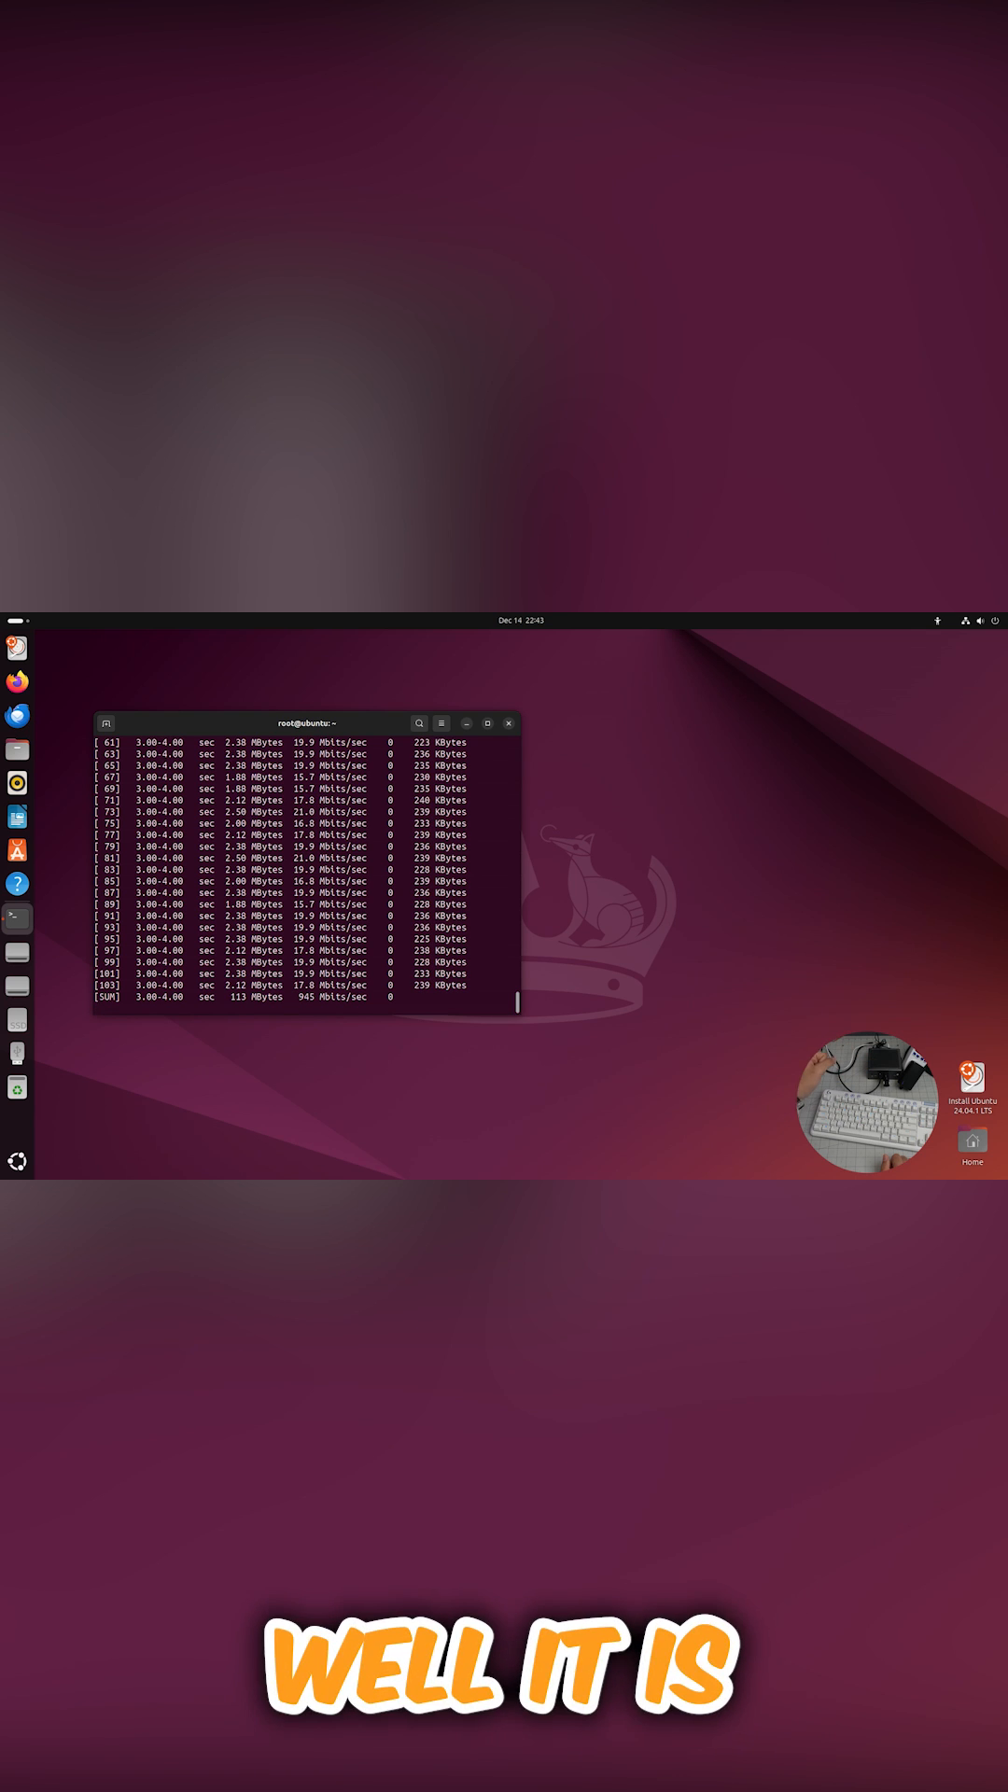
pyautogui.write('stress-ng -')
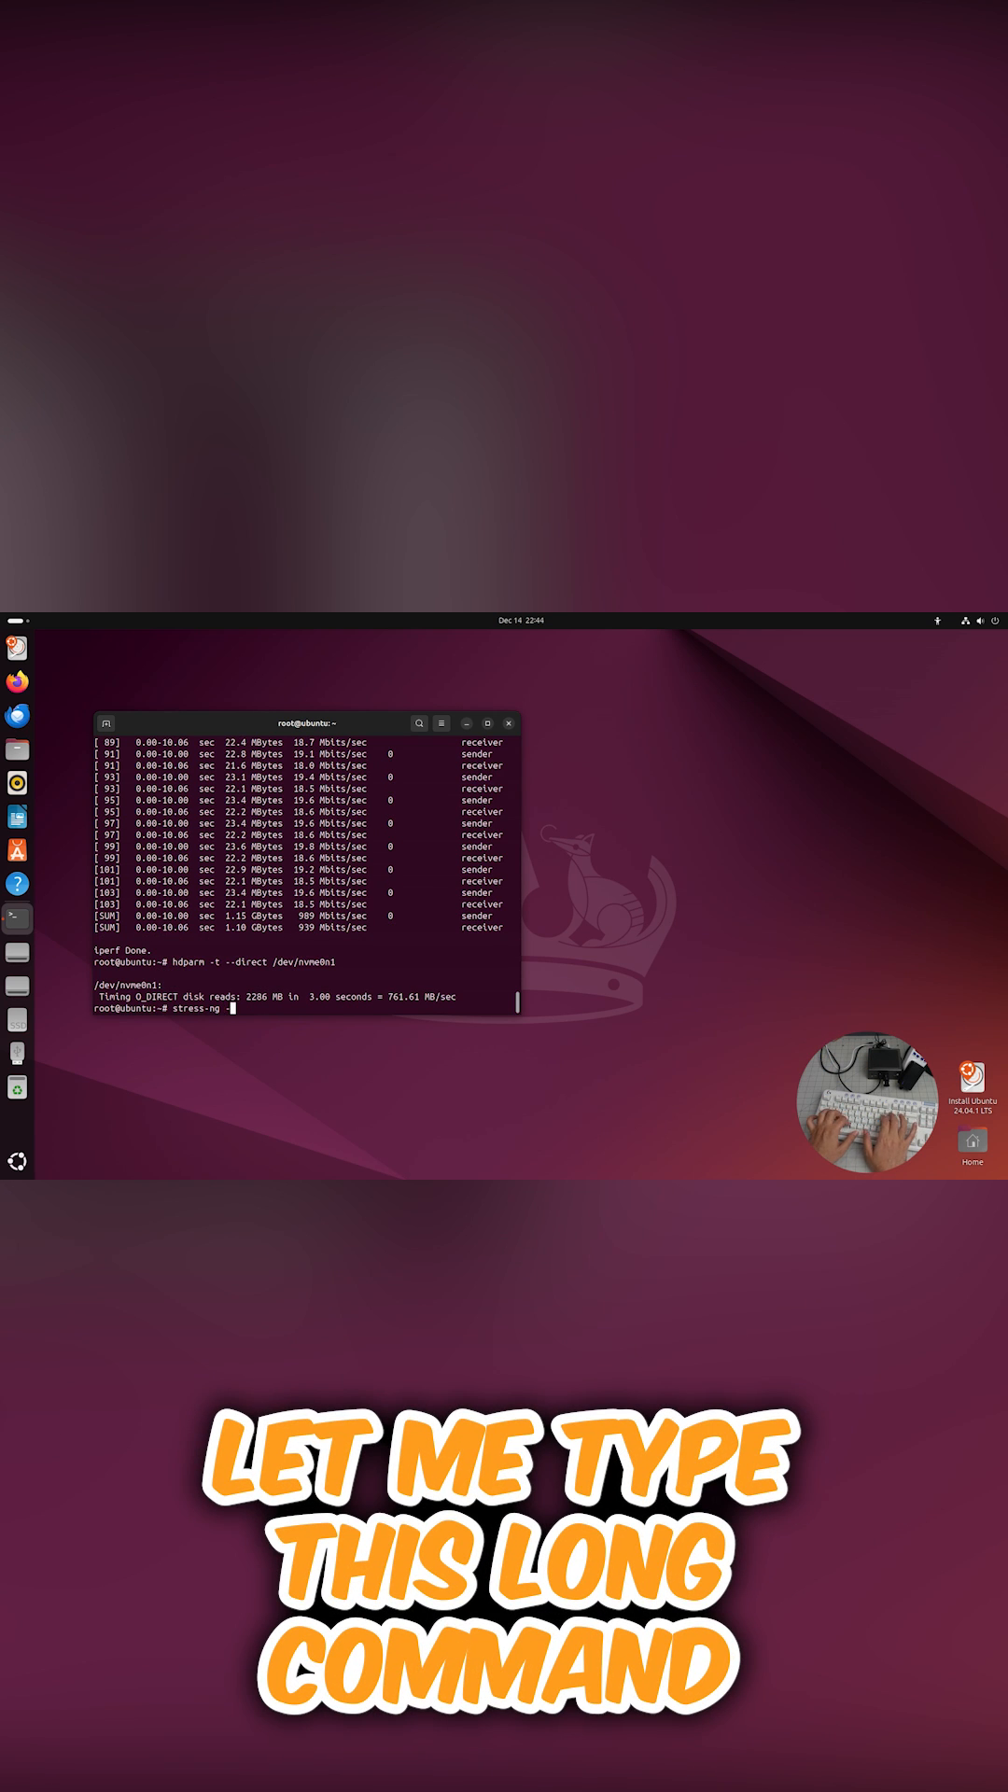